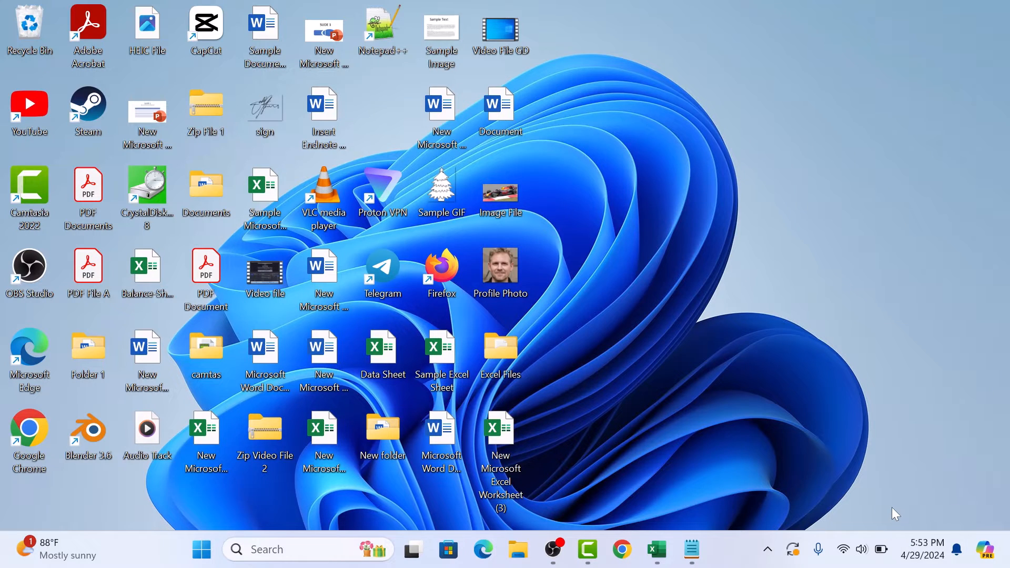
mouse_move(706, 516)
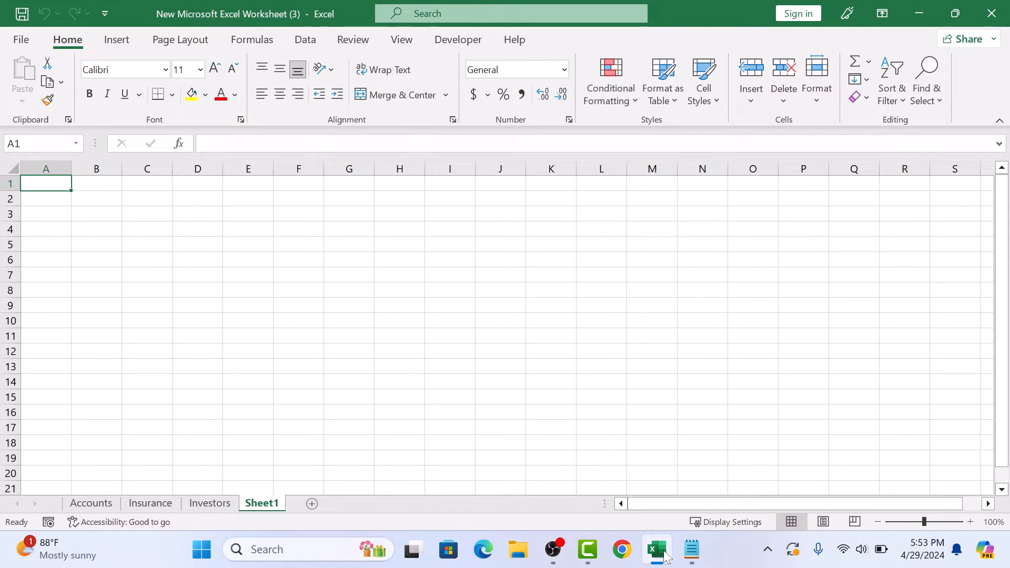
- Confirm in Customize the Ribbon that the Developer tab stays checked and keep it shown
click(458, 39)
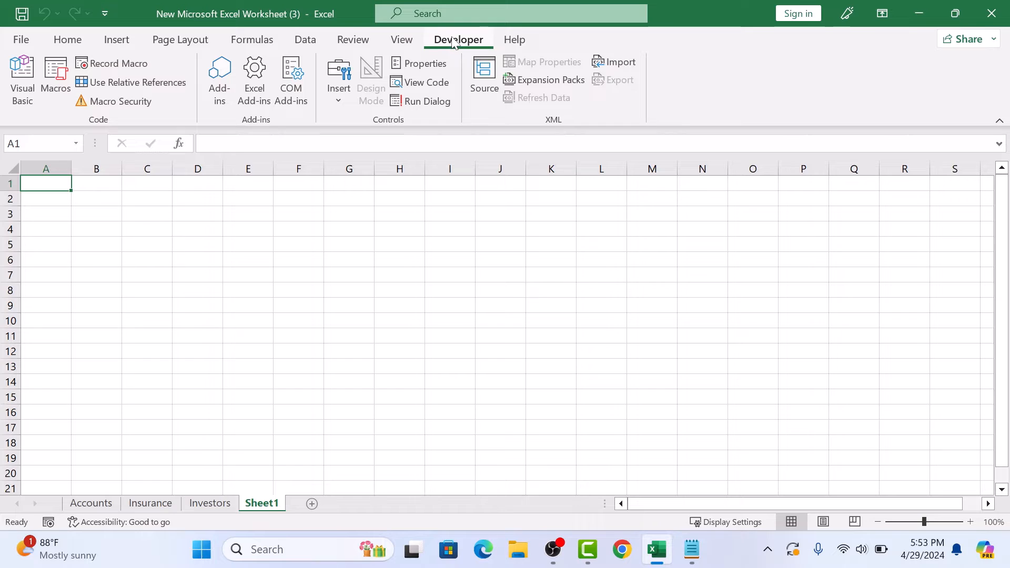
mouse_move(353, 40)
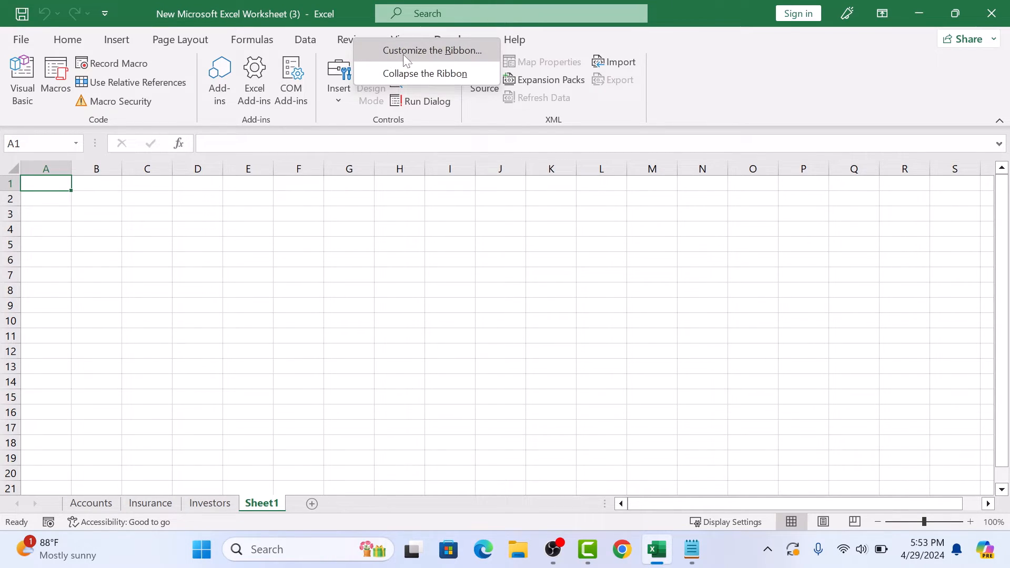
click(429, 51)
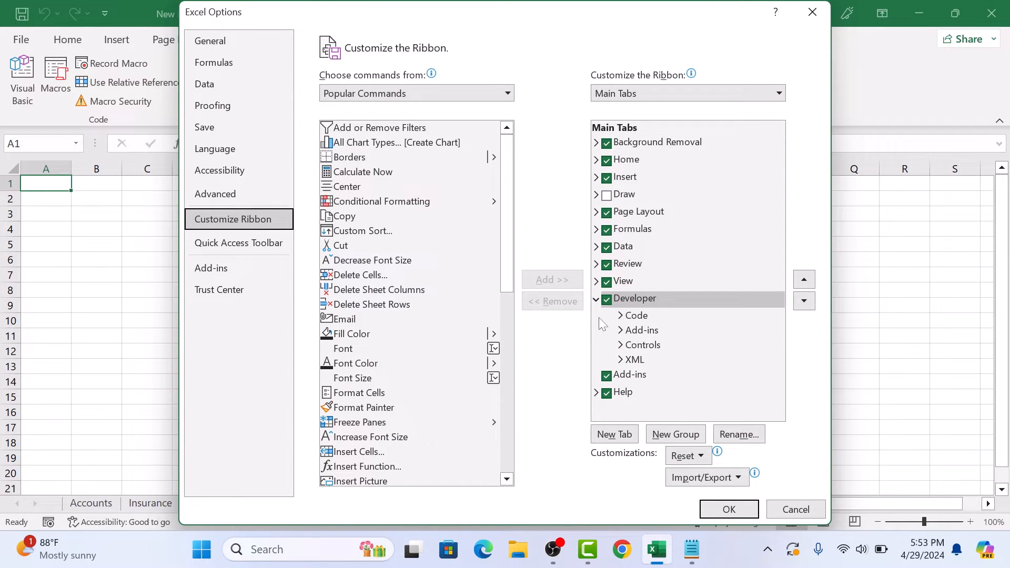
mouse_move(666, 307)
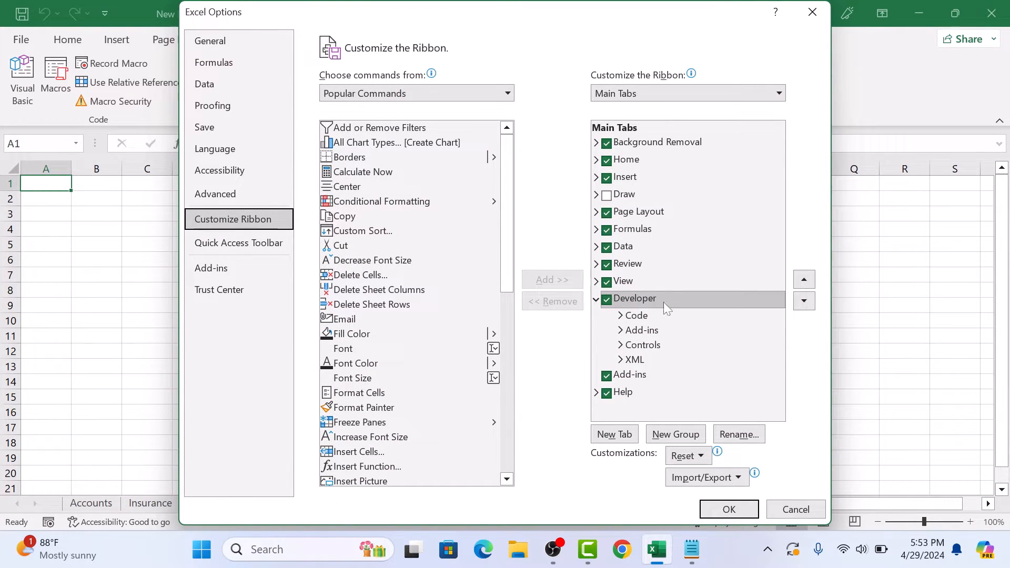
click(728, 509)
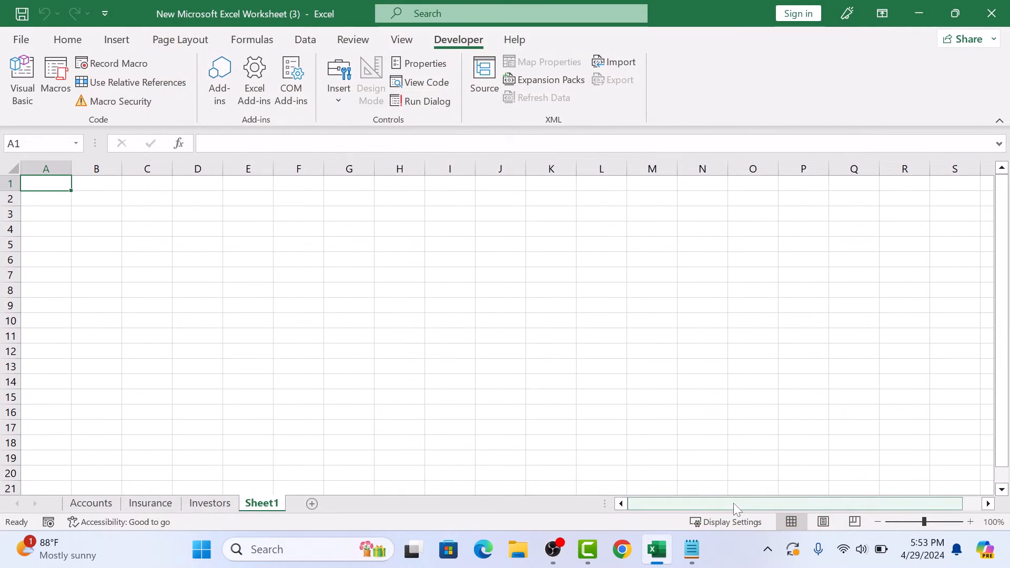
mouse_move(437, 332)
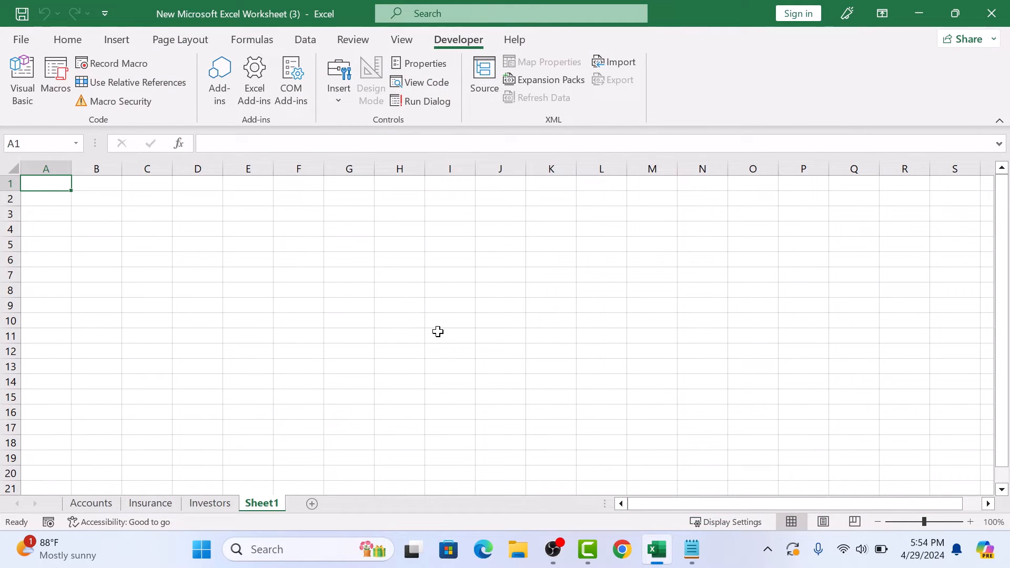
- Search the Office add-in store for 'qr code' and add QR4Office
click(219, 81)
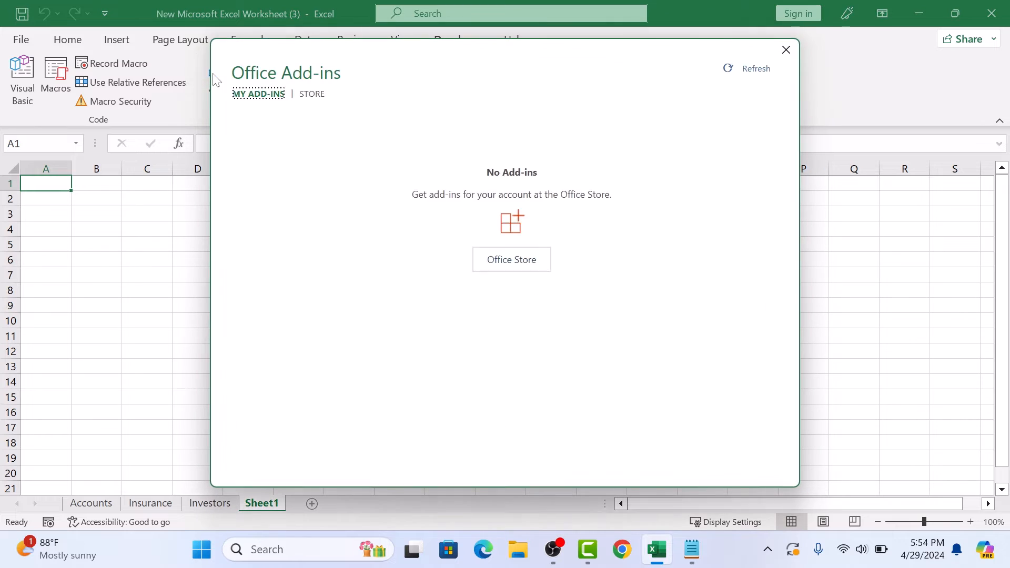
mouse_move(311, 93)
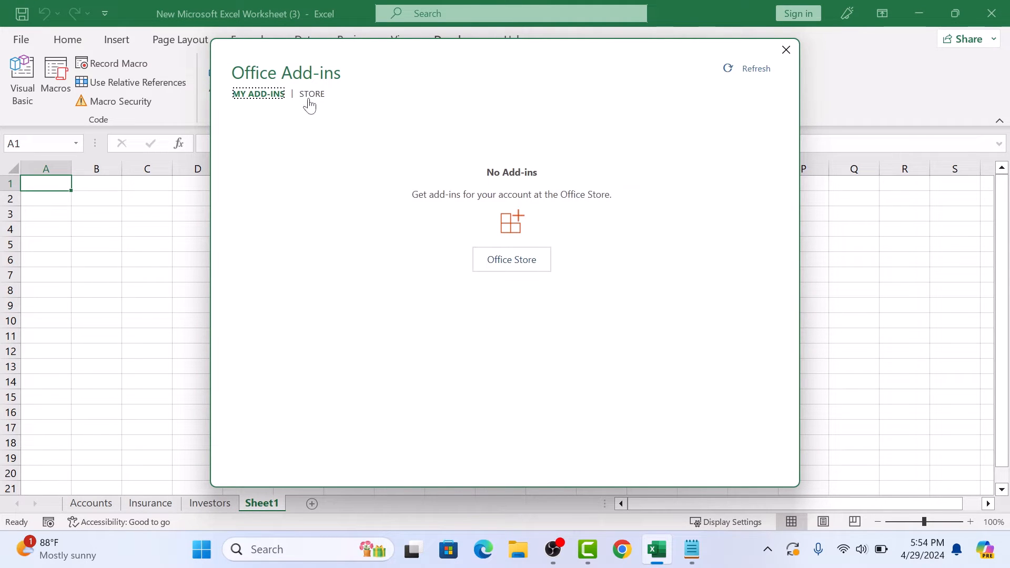
click(311, 94)
text(qr code)
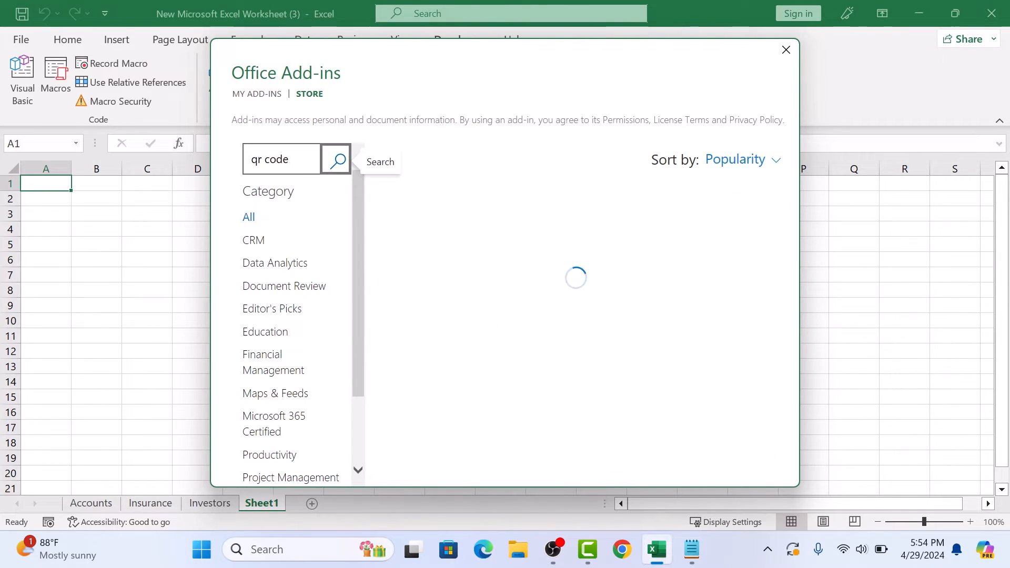
click(335, 159)
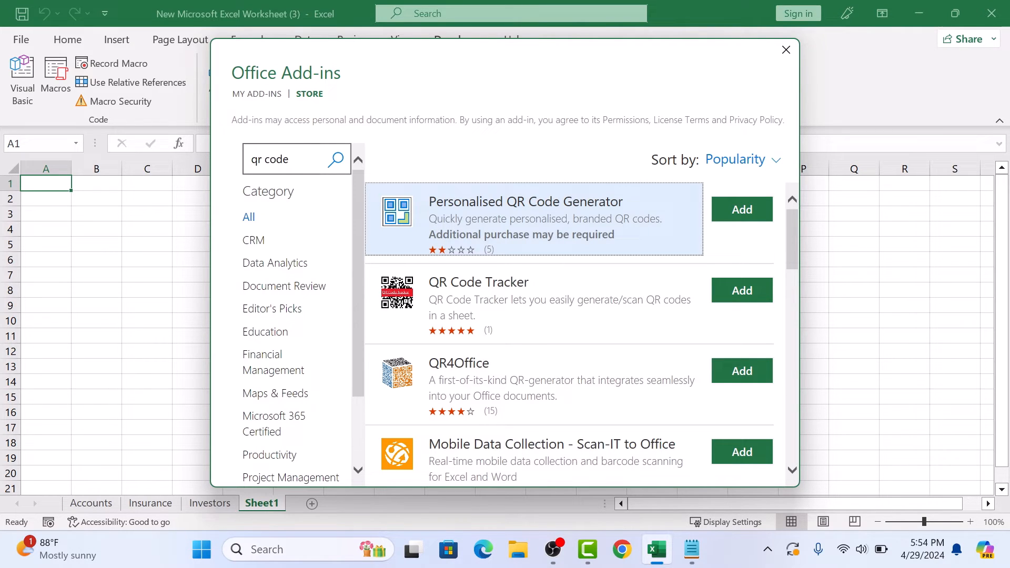
mouse_move(741, 371)
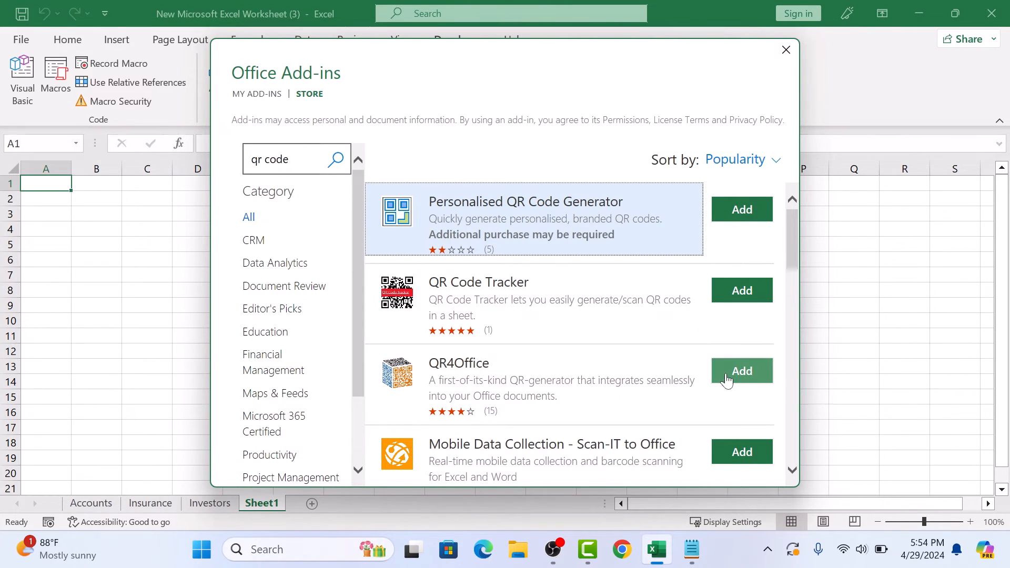
click(741, 370)
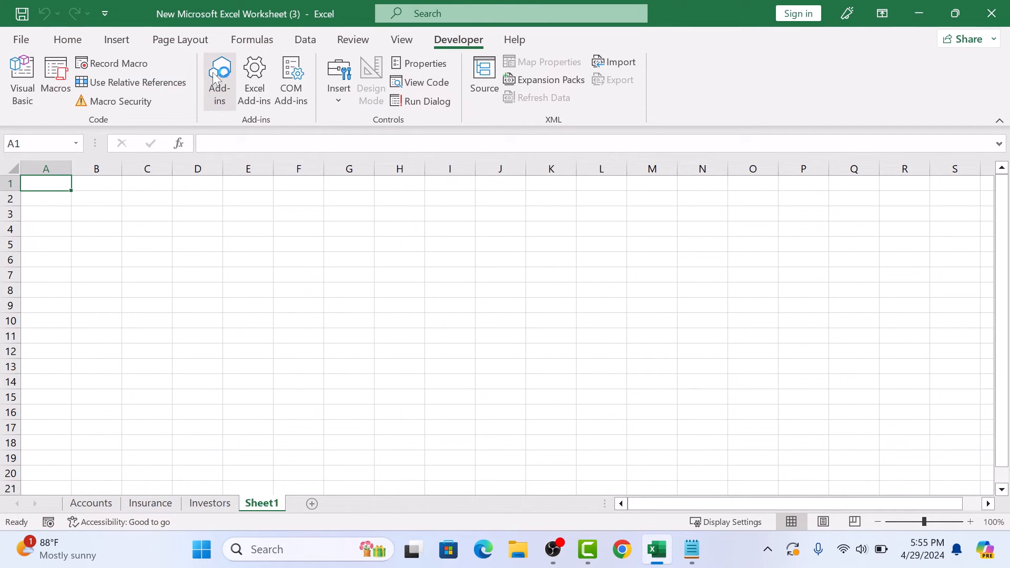
- Launch QR4Office from My Add-ins so its generator pane sits beside the sheet
click(219, 80)
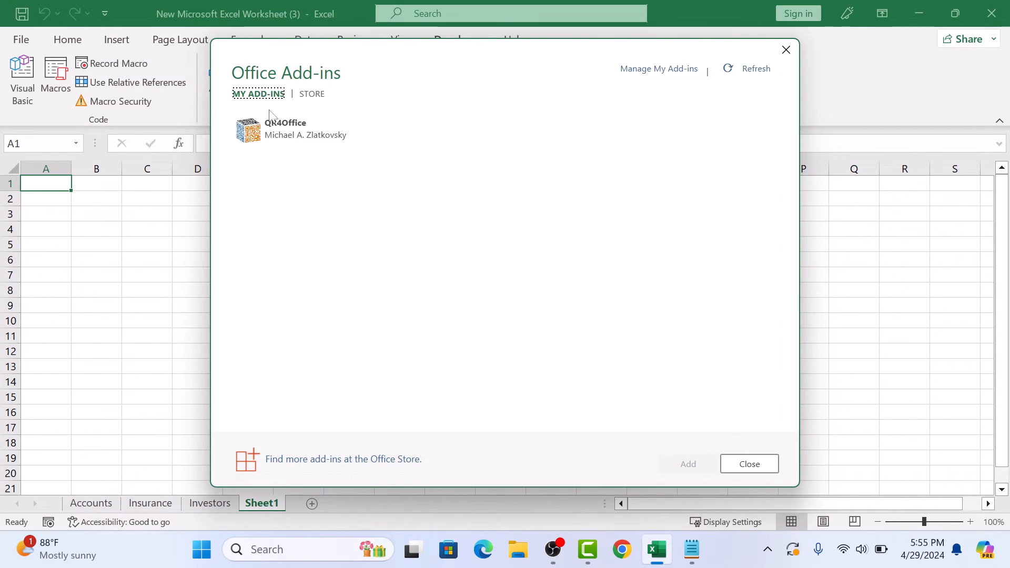
mouse_move(291, 132)
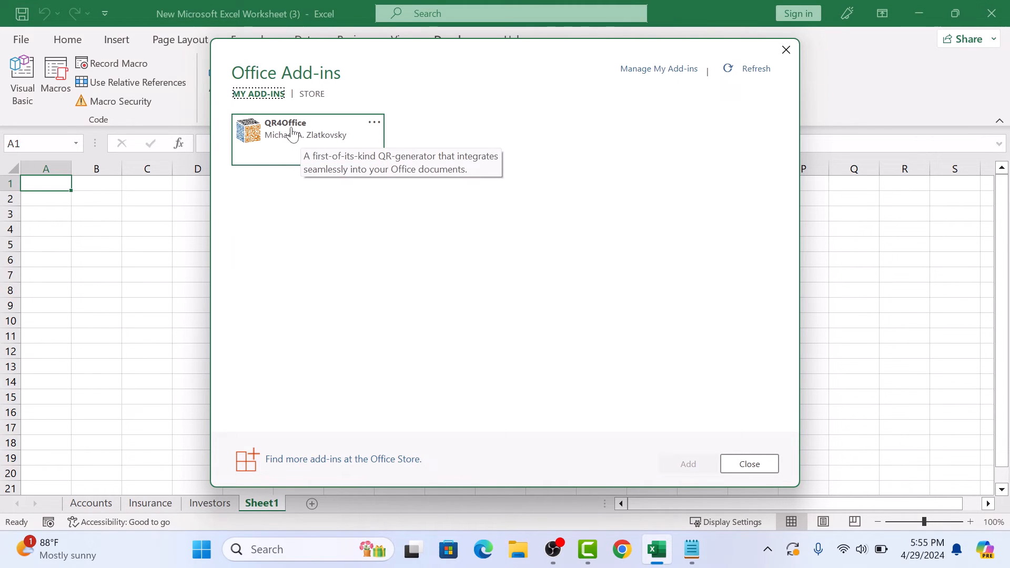
click(308, 129)
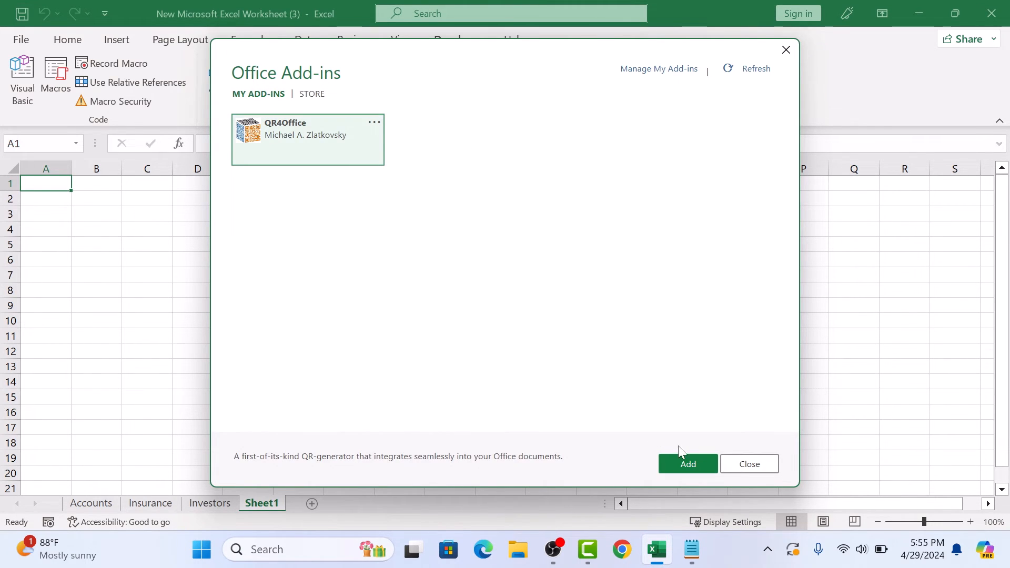
click(687, 464)
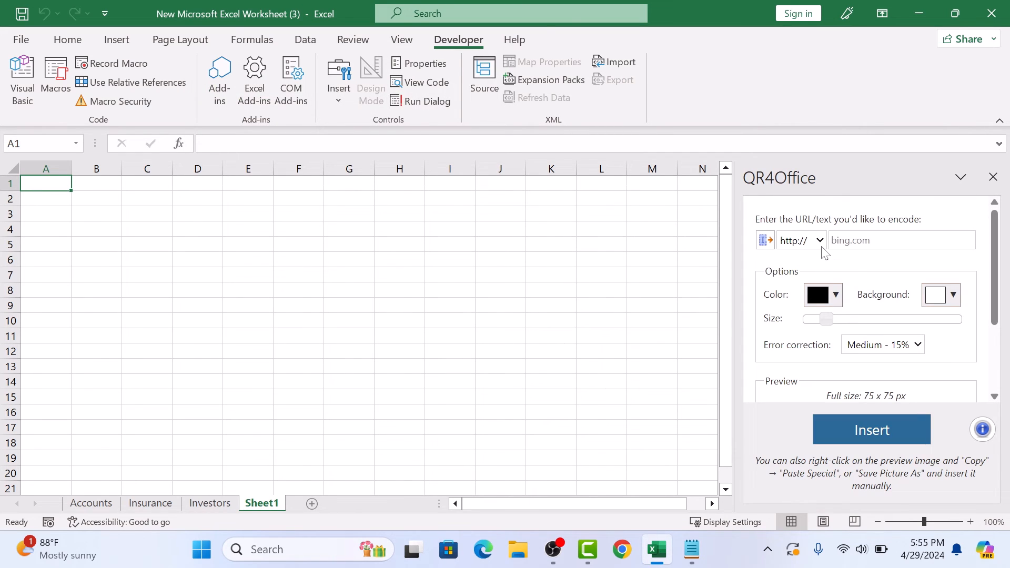
click(818, 241)
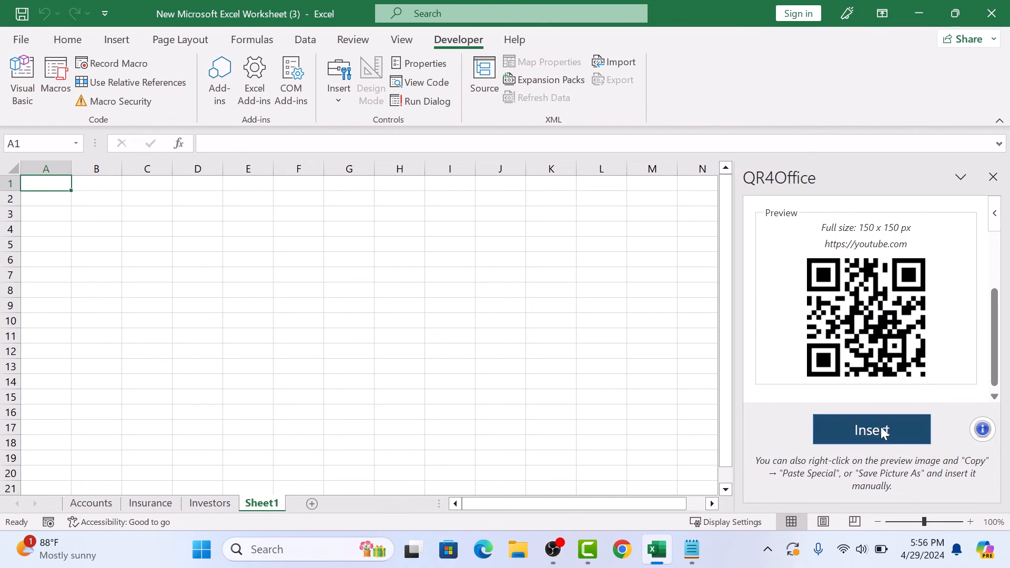
click(871, 429)
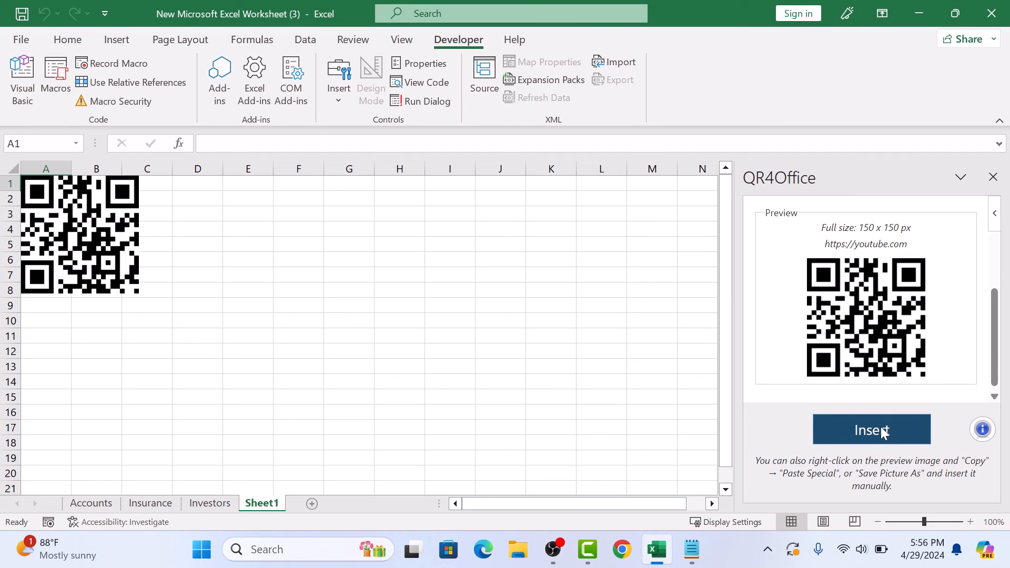